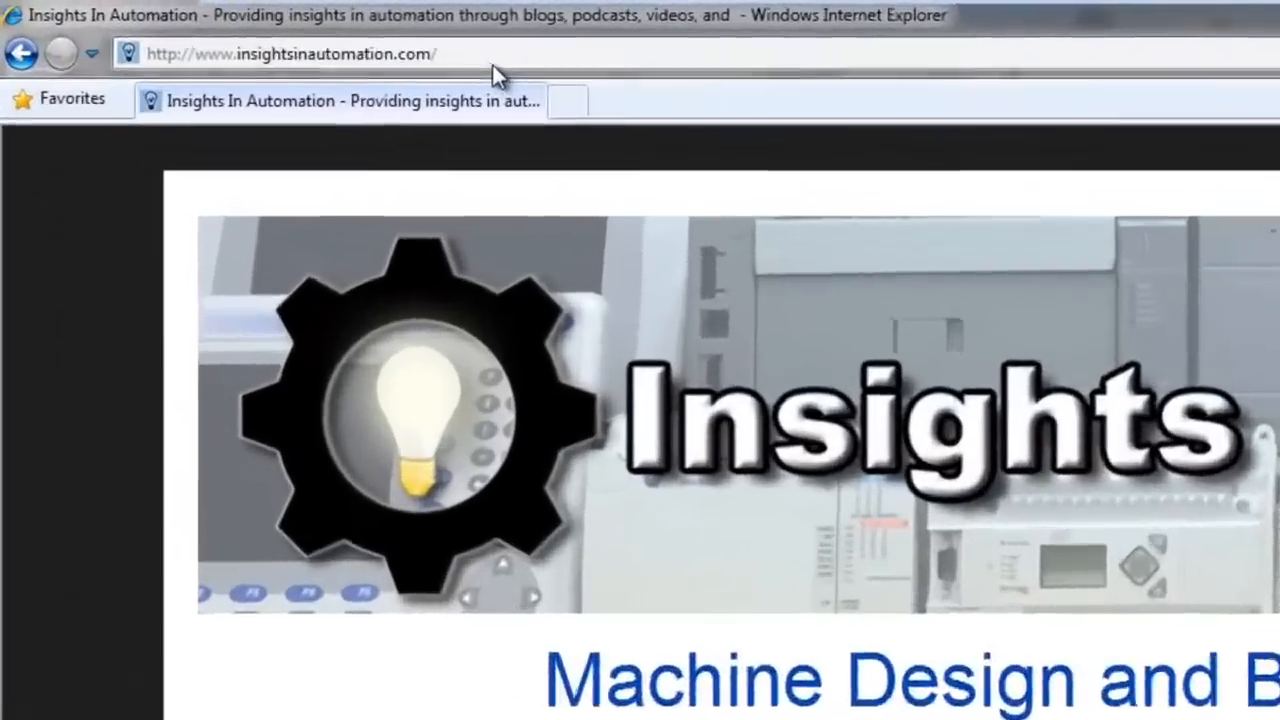
Step: Navigate to the Allen-Bradley support site by entering the ab.com address
type("ab.rockwell")
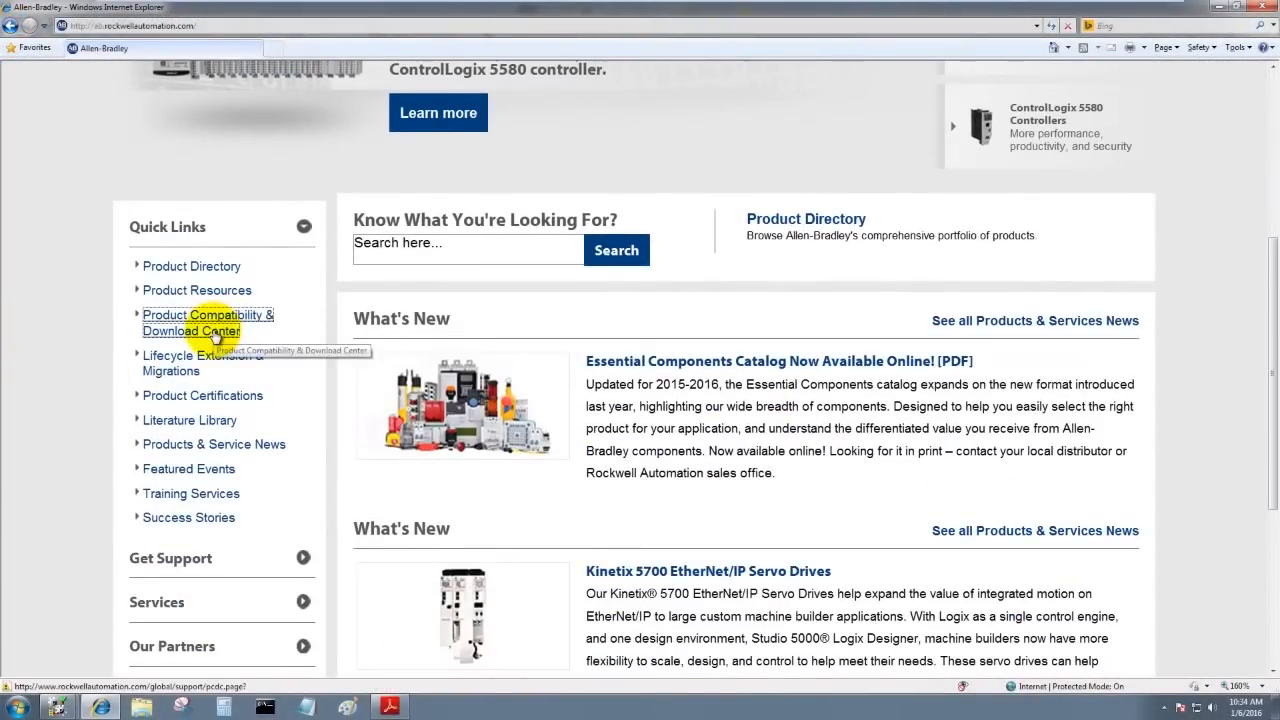
Step: Enter the Product Compatibility & Download Center and switch to its Available Versions search
left_click(208, 322)
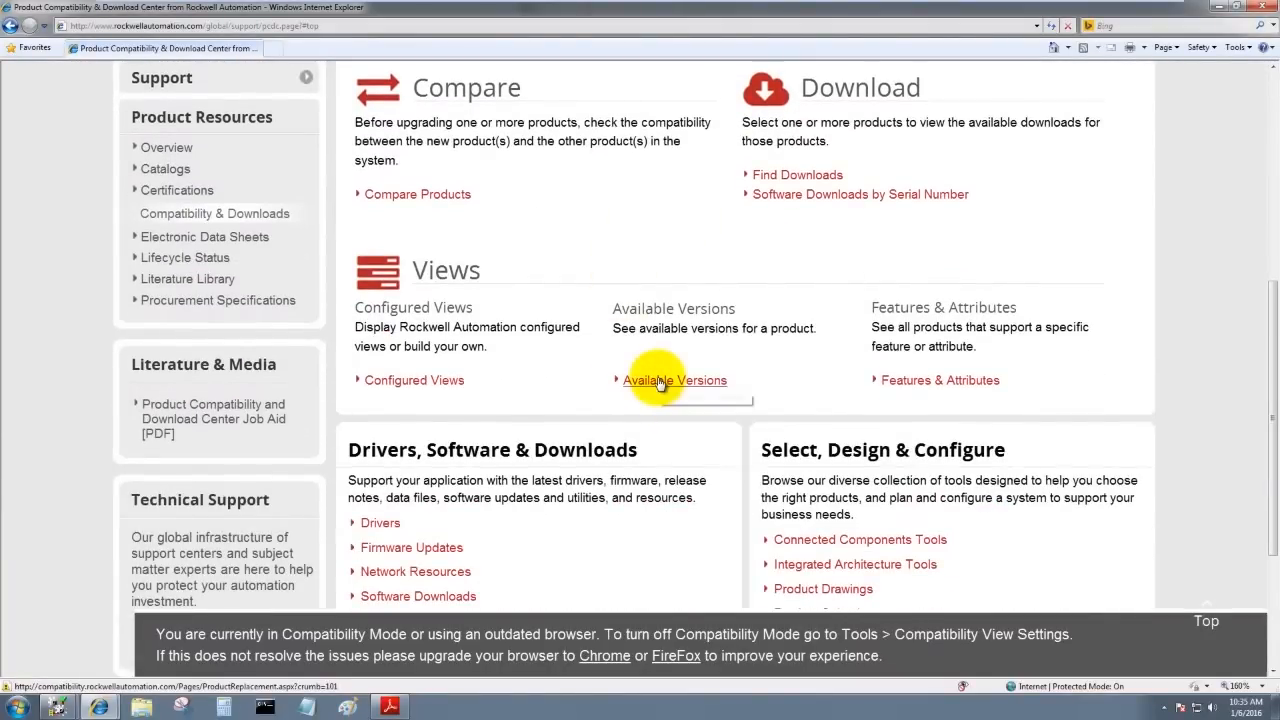
left_click(674, 380)
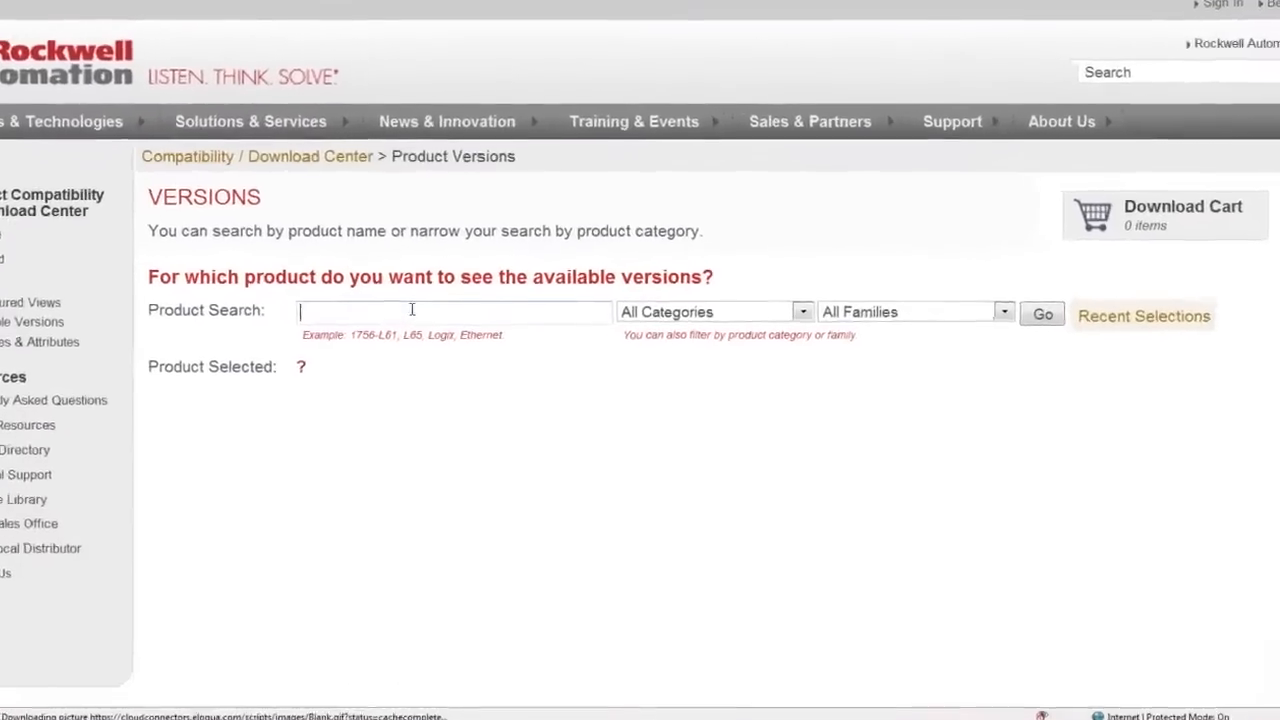
Step: Search for 1756-L63 and select that controller as the product, showing series A and B options
type("1756-L63")
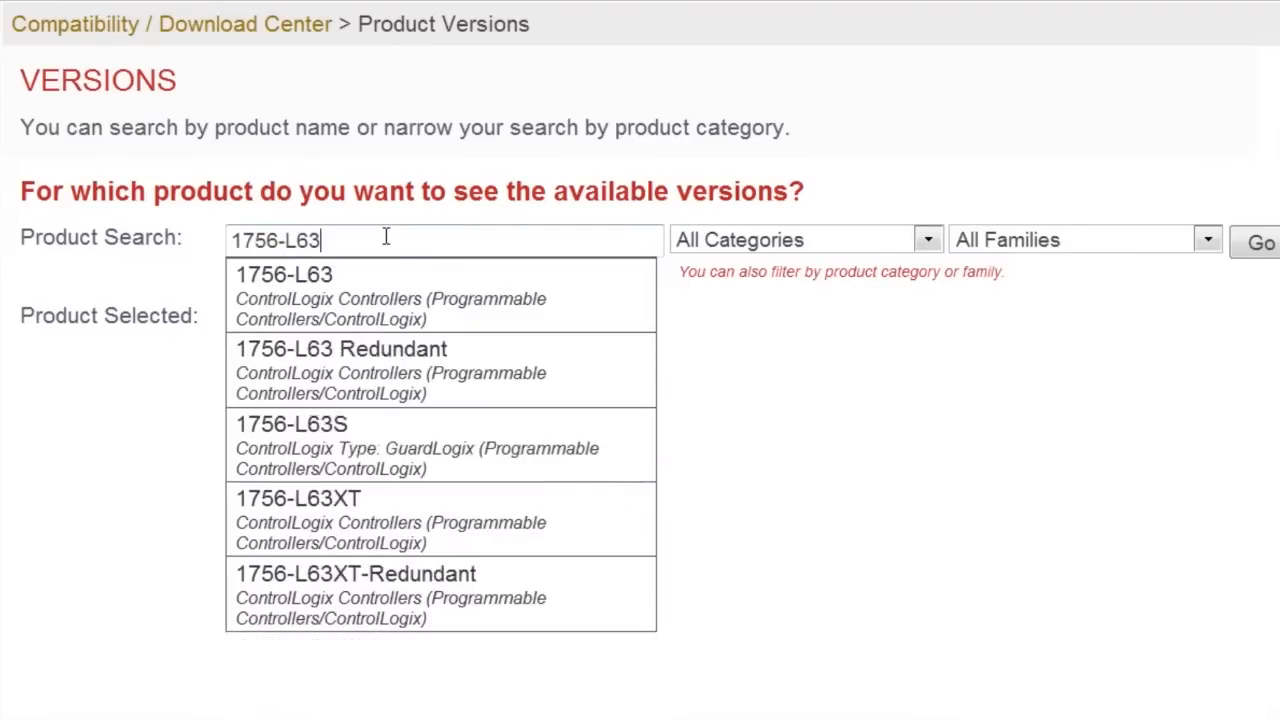
left_click(284, 274)
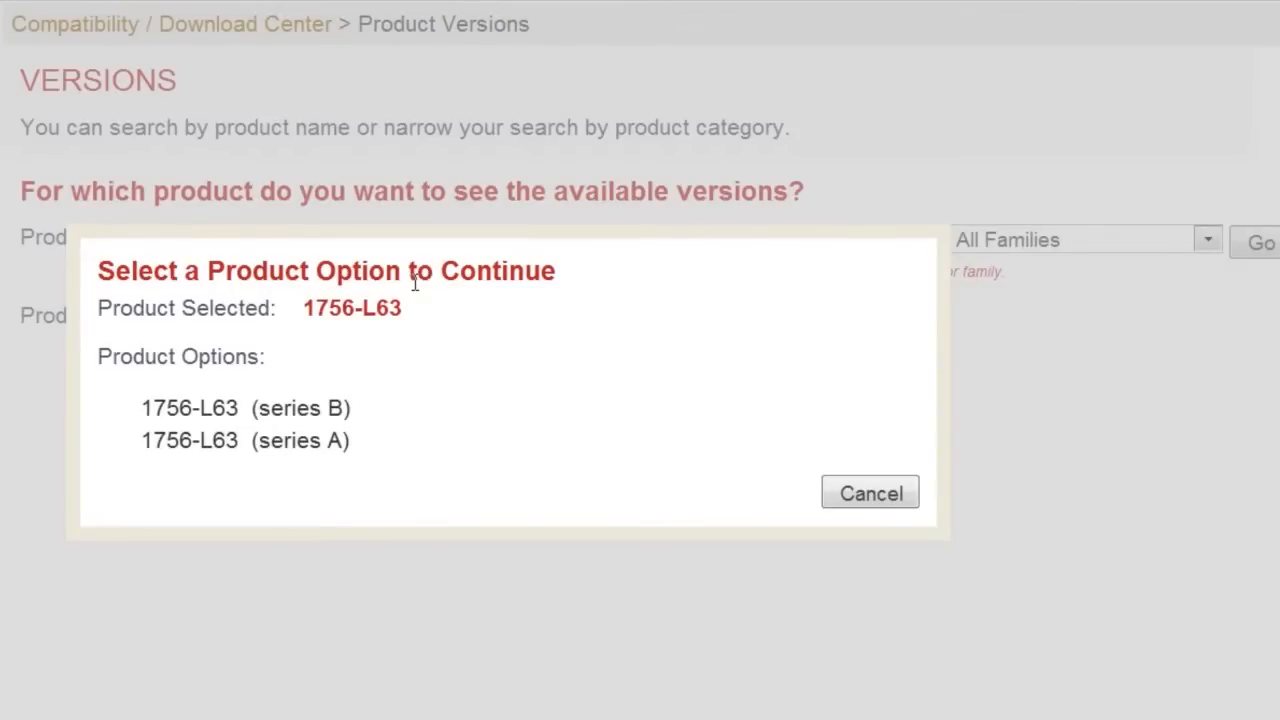
mouse_move(284, 440)
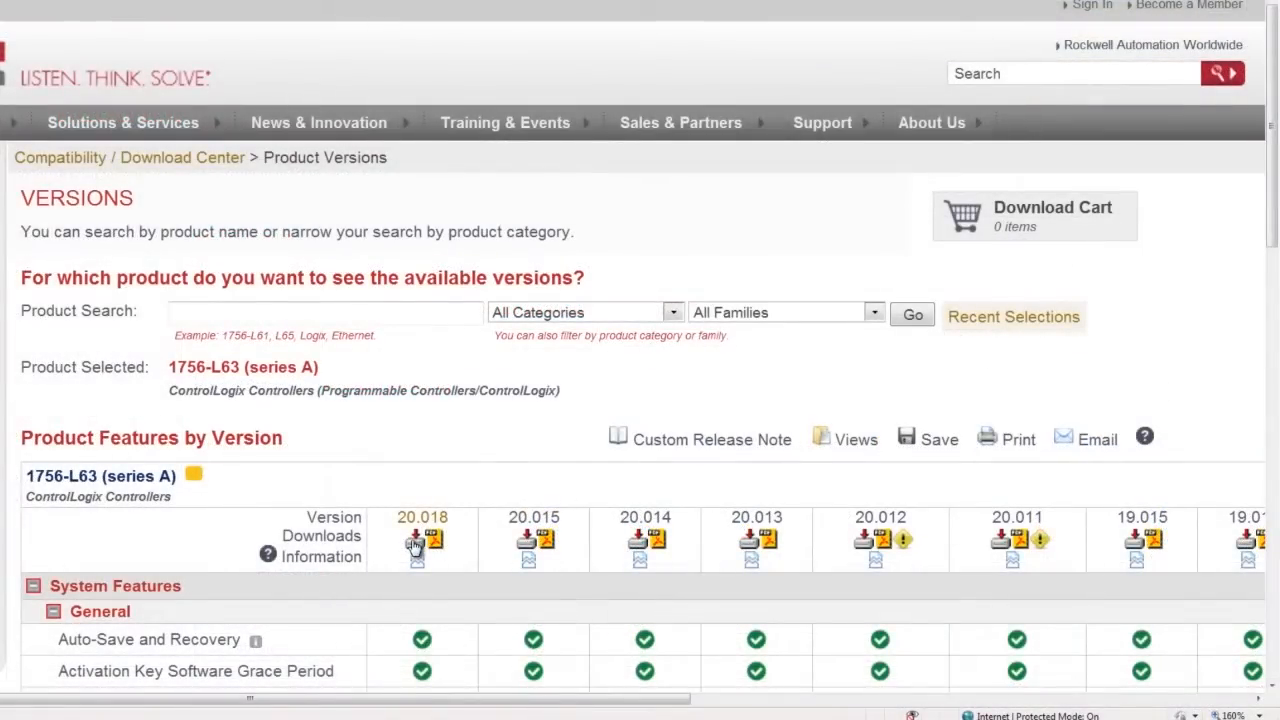
Step: Start downloading firmware version 20.018 for the 1756-L63 series A controller
left_click(416, 540)
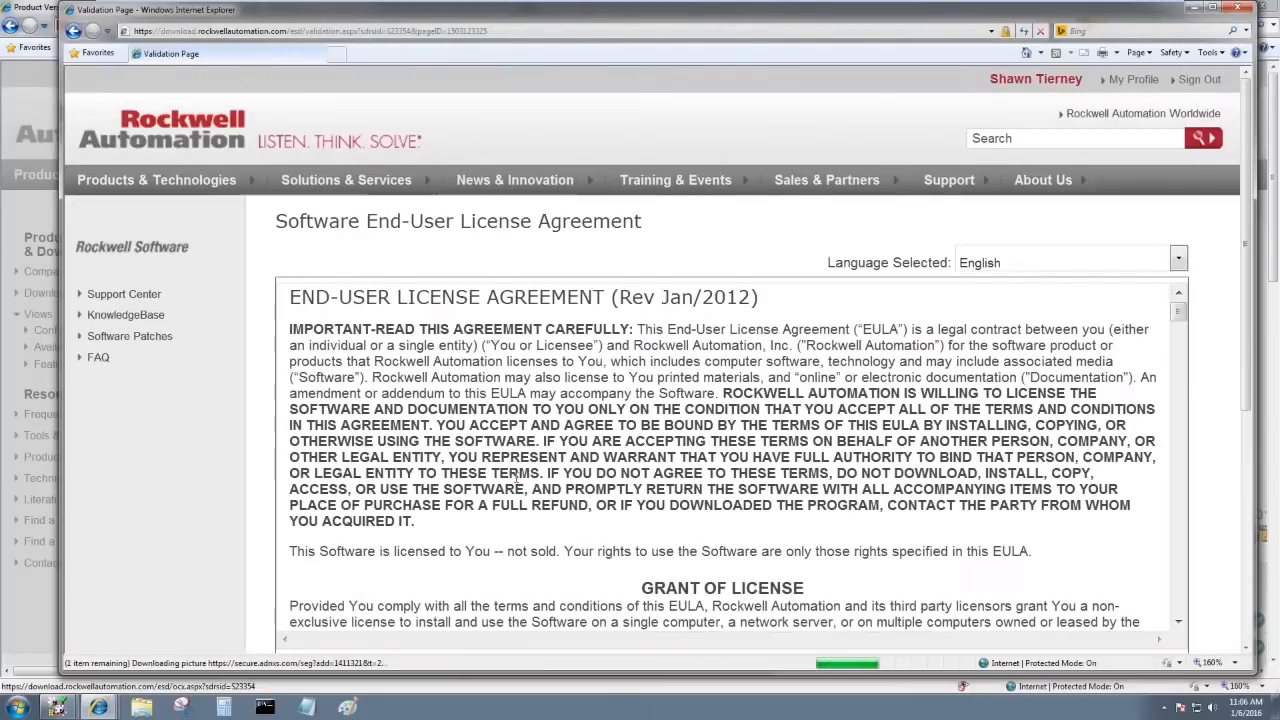
Step: Accept the Software End-User License Agreement to reach the download-method selection page
scroll("down", 3)
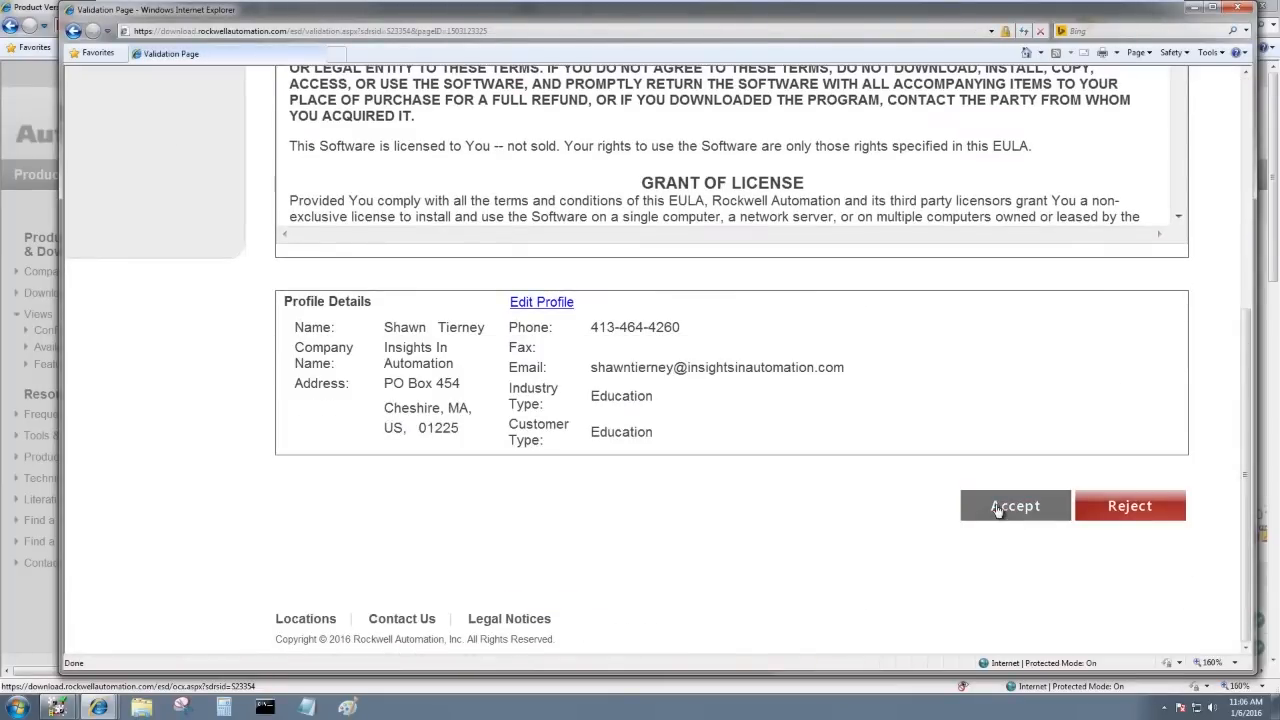
left_click(1016, 504)
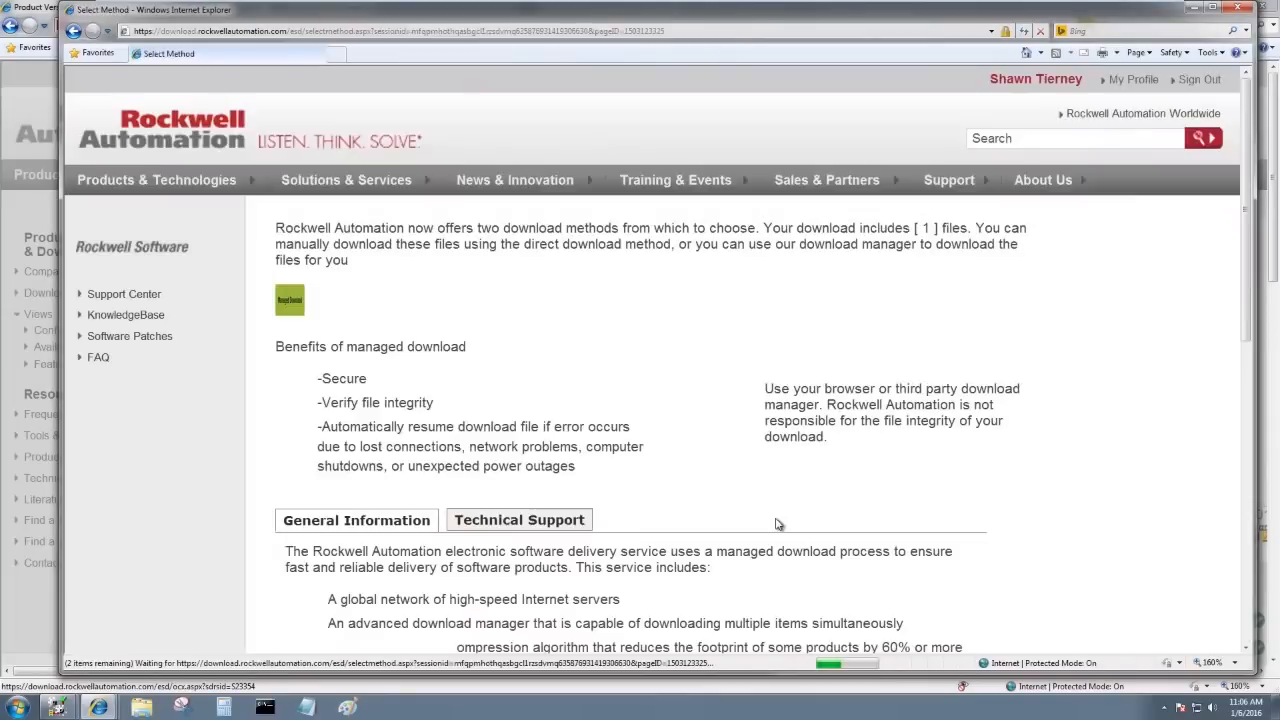